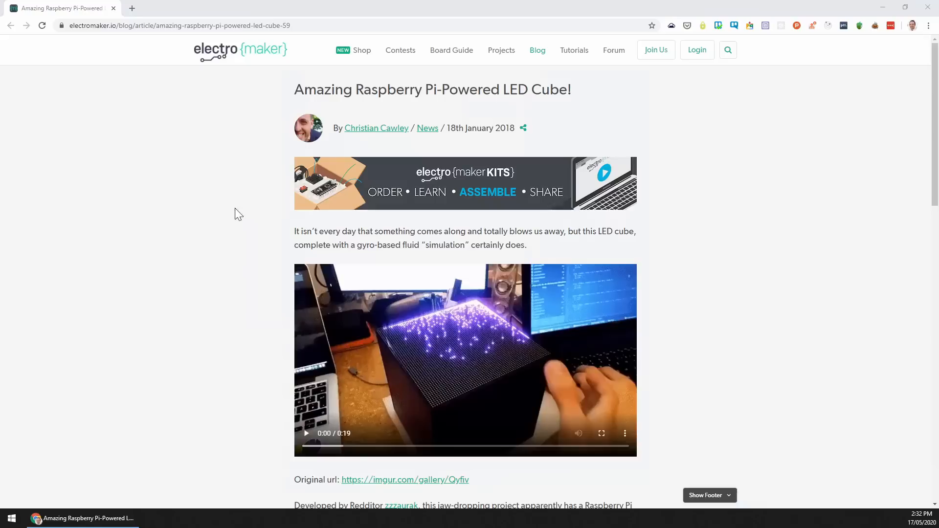
Step: Scroll the Adafruit Learning System home page and open the DIY LED Video Cube guide
{"action": "scroll", "scroll_direction": "down", "scroll_amount": 3}
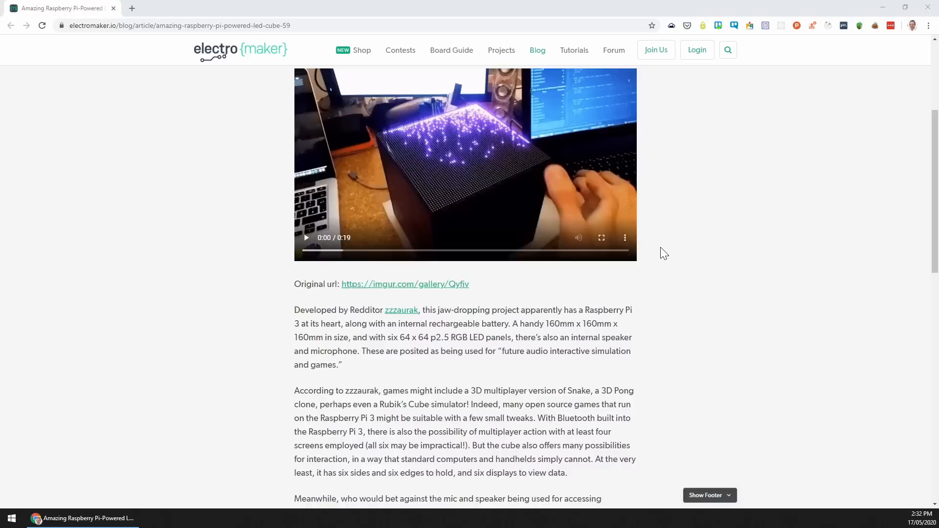
{"action": "scroll", "scroll_direction": "up", "scroll_amount": 3}
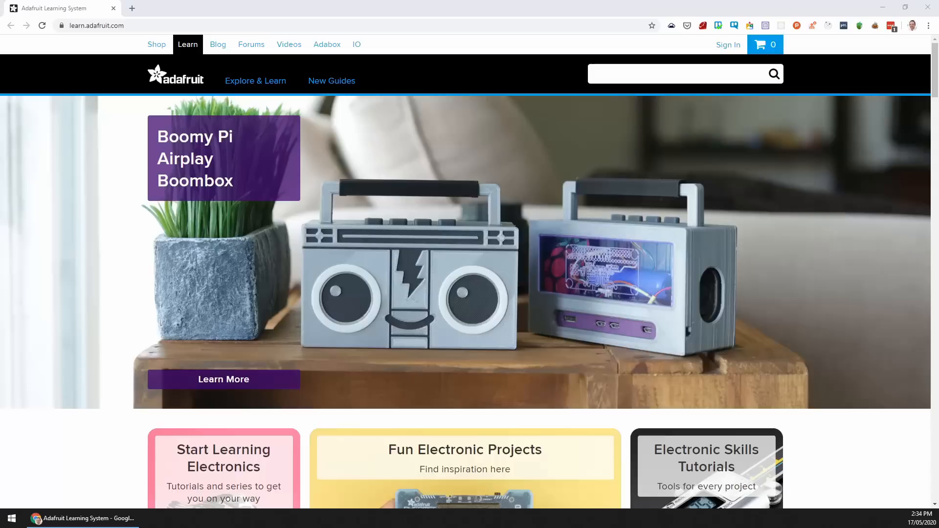
{"action": "scroll", "scroll_direction": "down", "scroll_amount": 3}
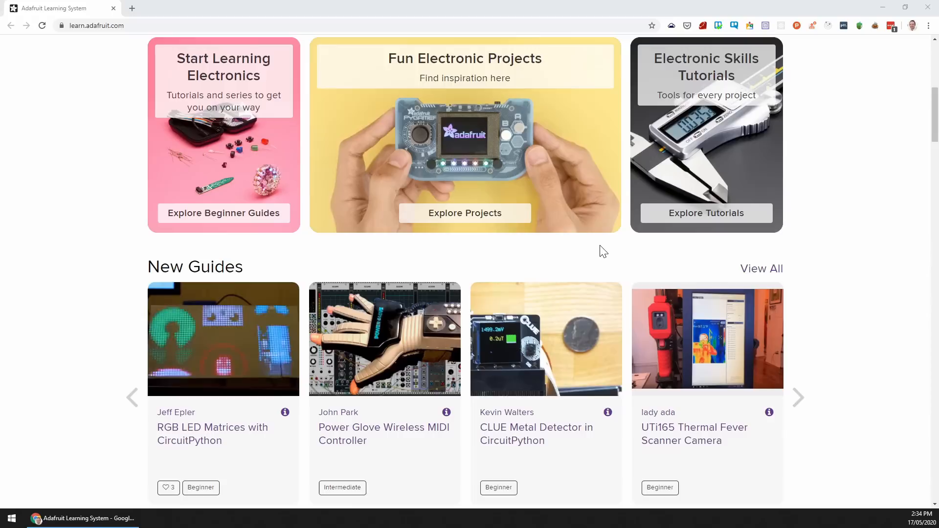
{"action": "scroll", "scroll_direction": "down", "scroll_amount": 3}
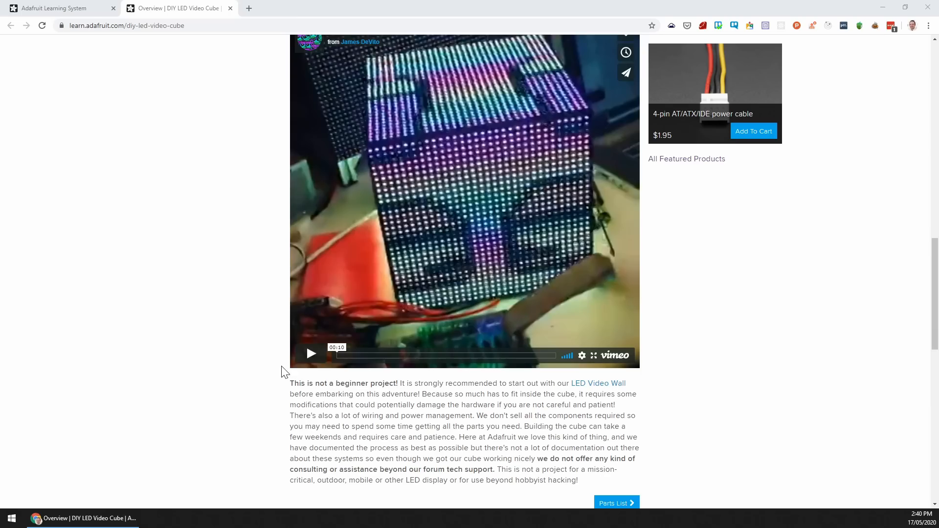
{"action": "left_click", "coordinate": [310, 354]}
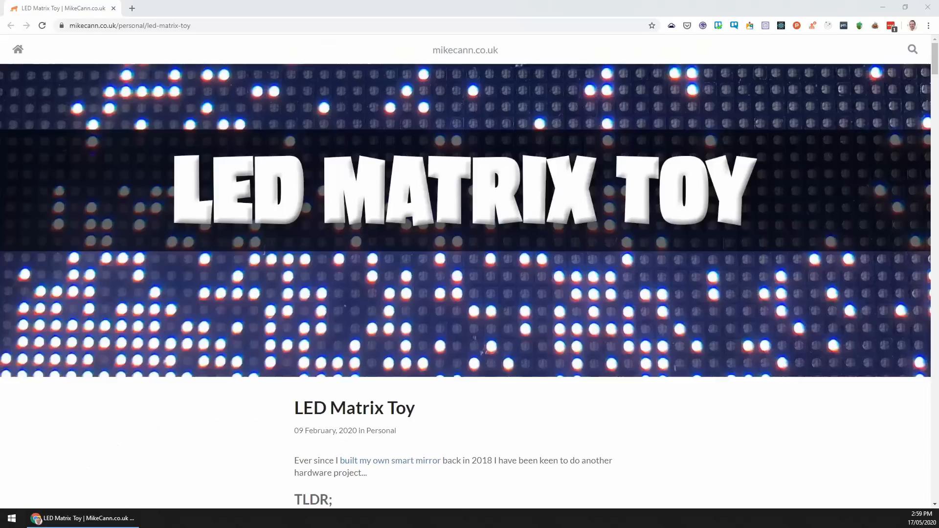
{"action": "scroll", "scroll_direction": "down", "scroll_amount": 3}
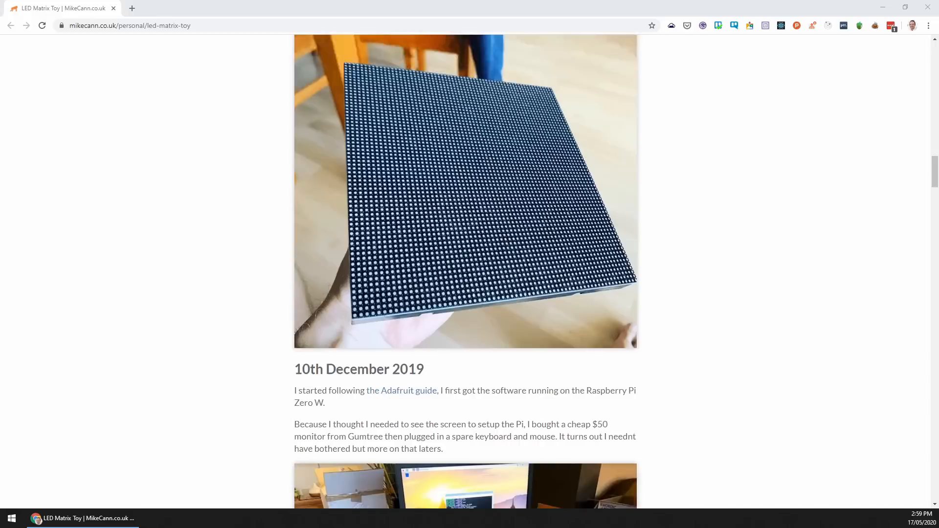
{"action": "scroll", "scroll_direction": "down", "scroll_amount": 3}
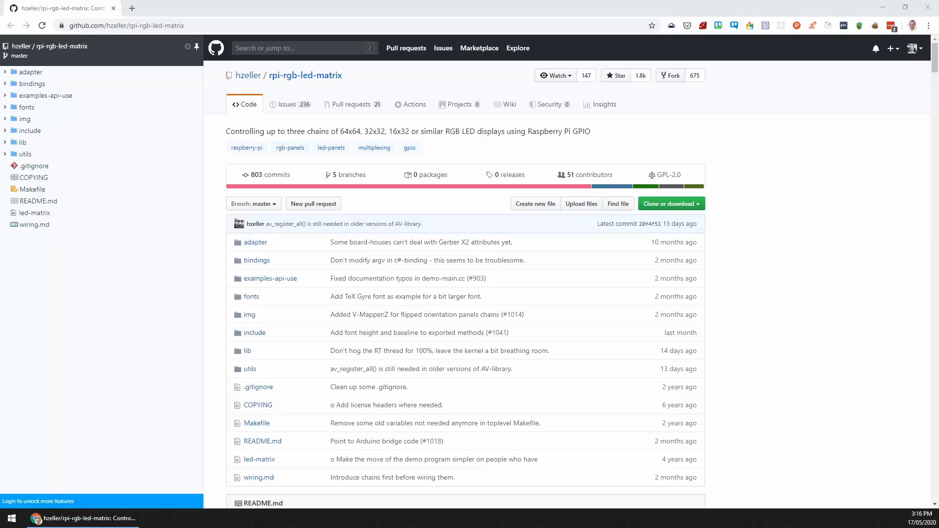
Step: Scroll the hzeller/rpi-rgb-led-matrix README and open issue #989 on driving six 64x64 panels
{"action": "scroll", "scroll_direction": "down", "scroll_amount": 3}
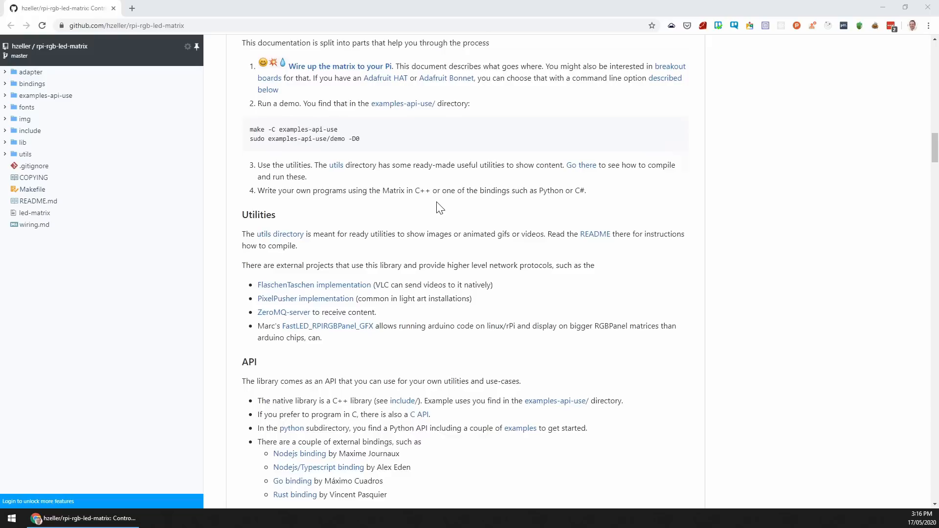
{"action": "scroll", "scroll_direction": "down", "scroll_amount": 3}
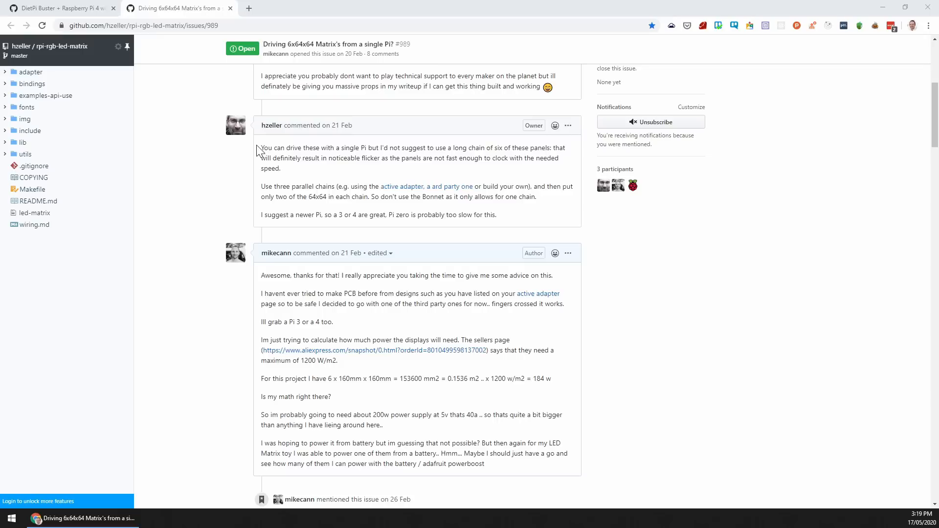
{"action": "left_click", "coordinate": [58, 10]}
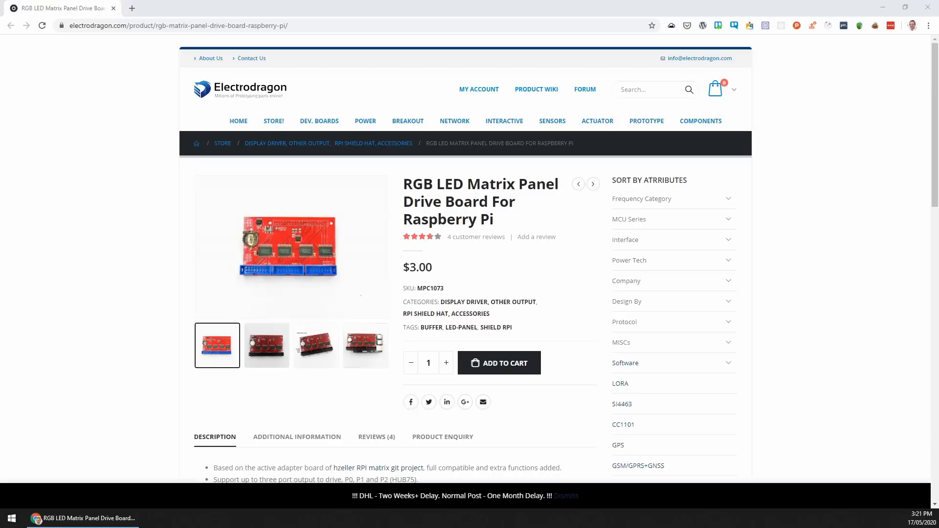
Step: Cycle through the second and third Electrodragon drive board photos via the thumbnails
{"action": "left_click", "coordinate": [267, 350]}
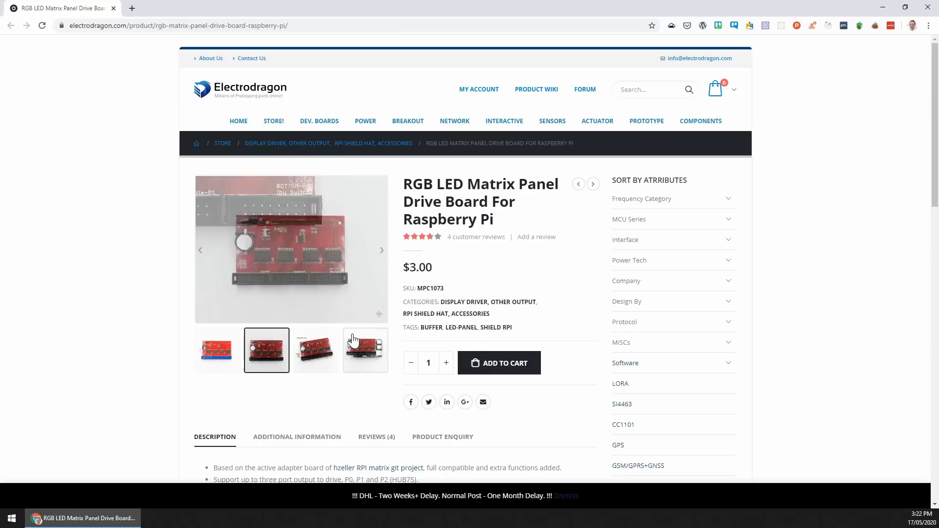
{"action": "left_click", "coordinate": [316, 352]}
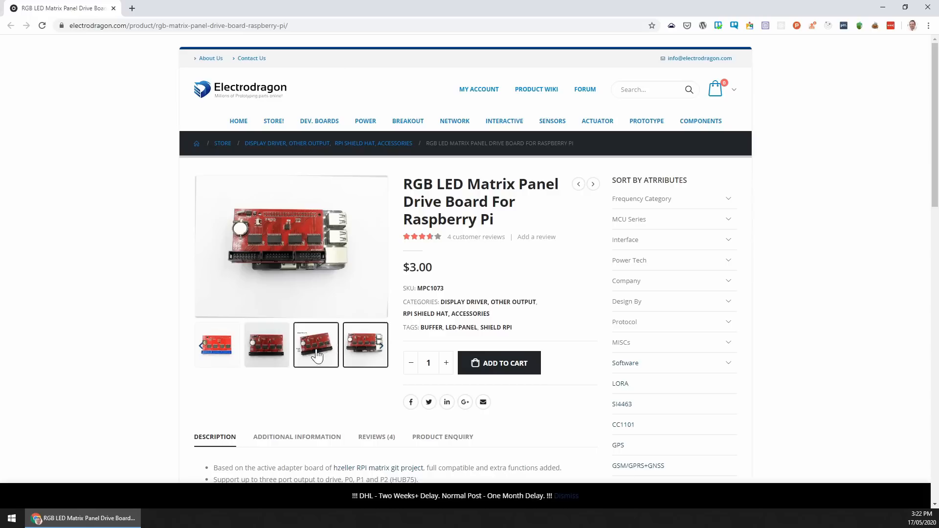
{"action": "left_click", "coordinate": [316, 345]}
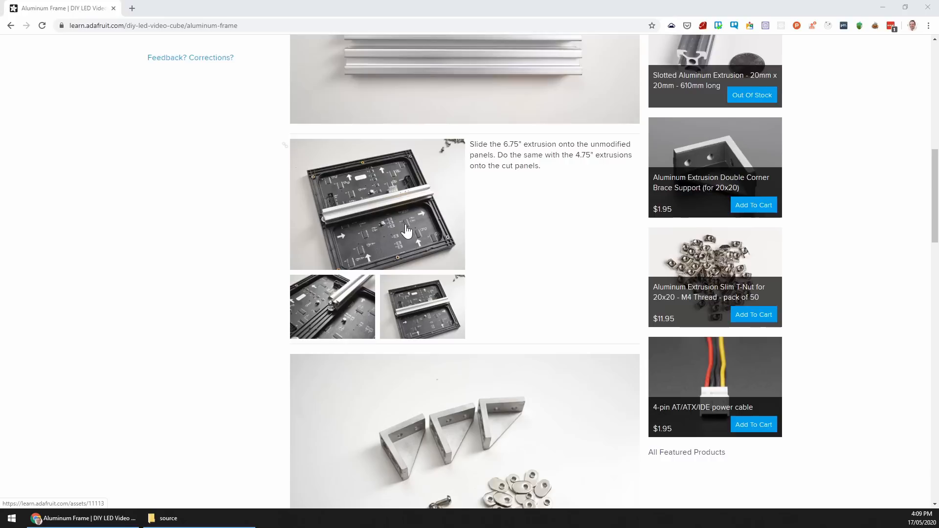
{"action": "scroll", "scroll_direction": "down", "scroll_amount": 3}
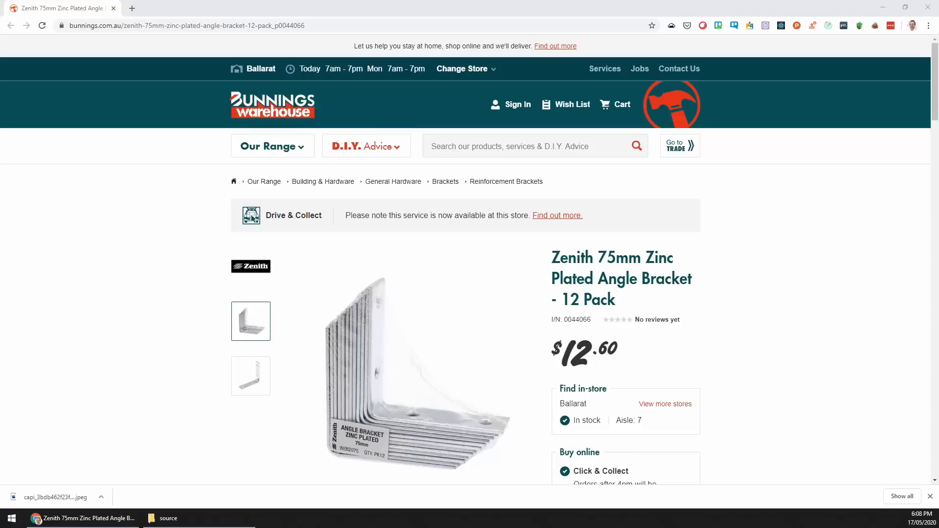
{"action": "scroll", "scroll_direction": "down", "scroll_amount": 3}
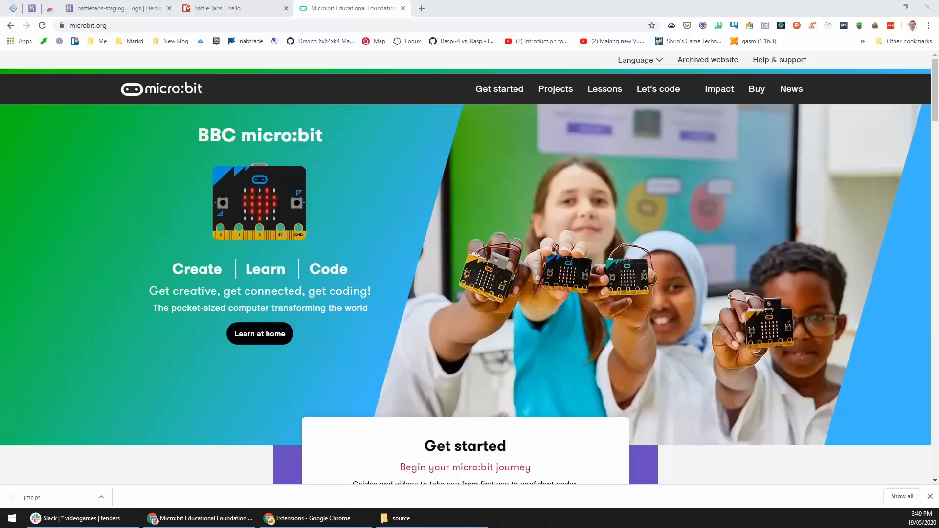
Step: Scroll the micro:bit user guide overview and open the MakeCode editor
{"action": "scroll", "scroll_direction": "down", "scroll_amount": 3}
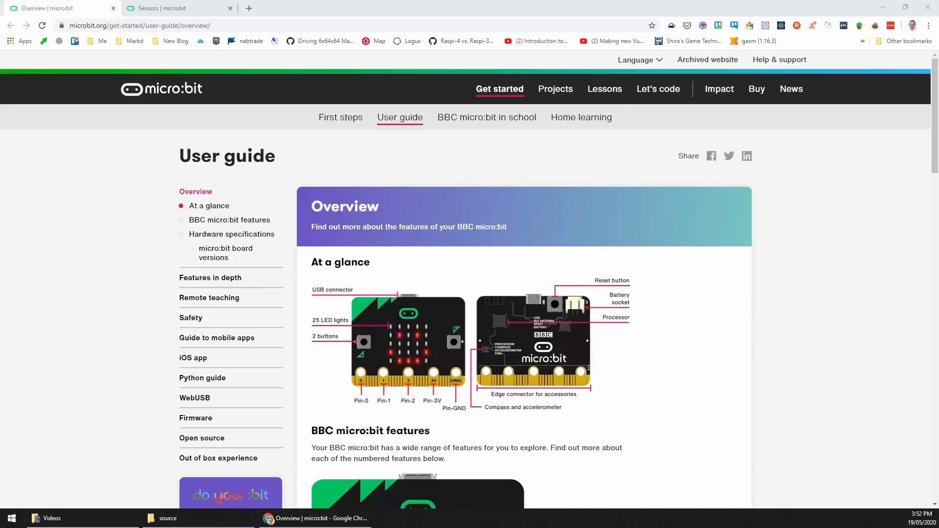
{"action": "left_click", "coordinate": [176, 8]}
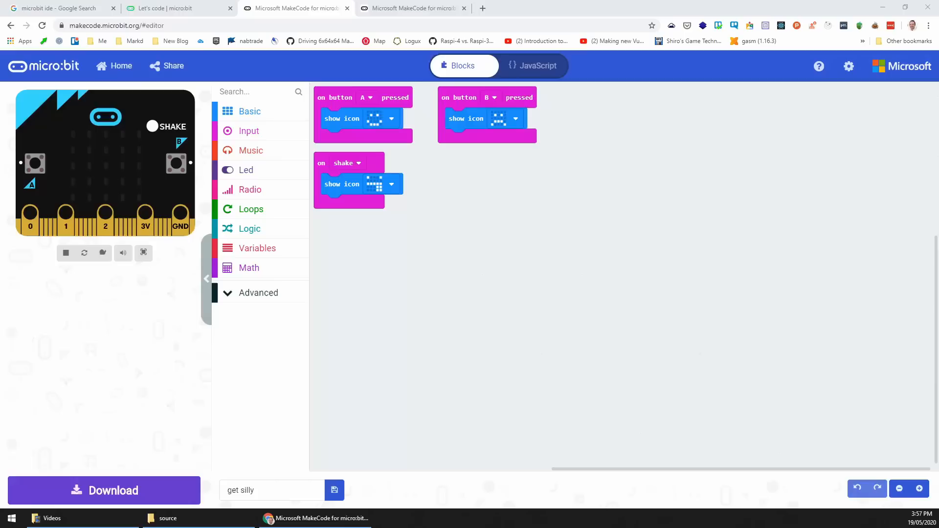
Step: Review the button A, button B and shake icon blocks in the MakeCode workspace
{"action": "left_click", "coordinate": [35, 163]}
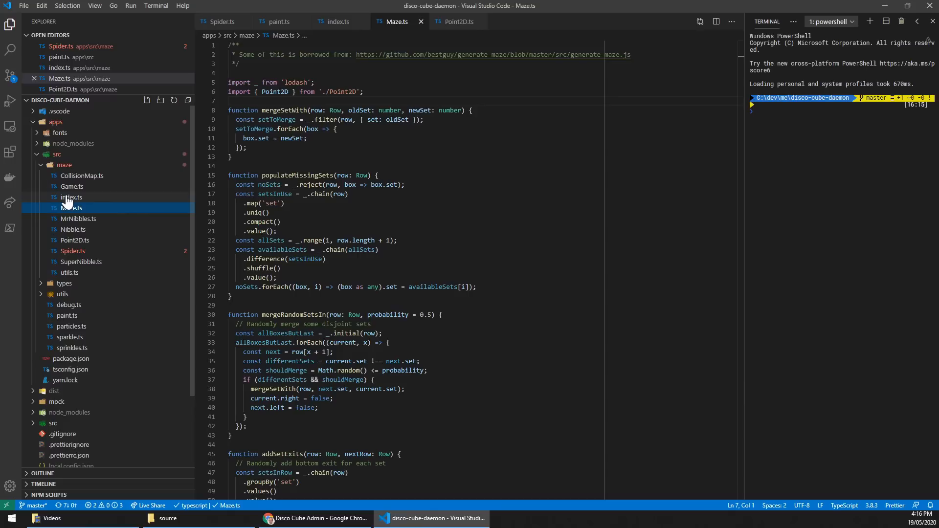
Step: Open Spider.ts in the Explorer and scroll through the disco-cube component sources
{"action": "left_click", "coordinate": [73, 251]}
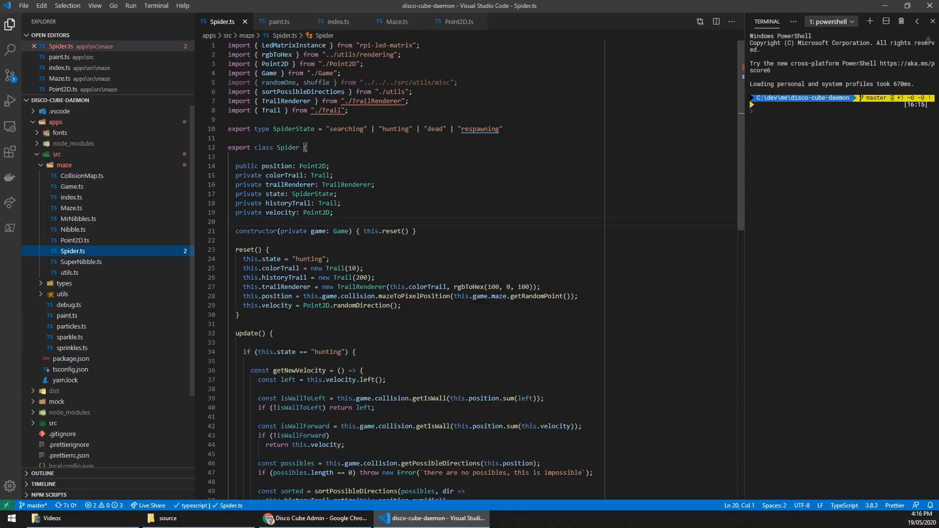
{"action": "scroll", "scroll_direction": "down", "scroll_amount": 3}
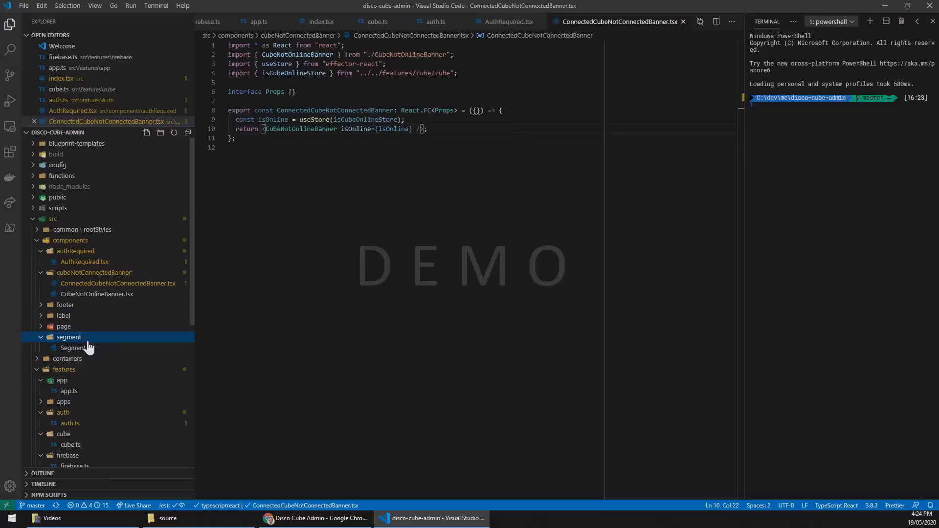
{"action": "left_click", "coordinate": [315, 518]}
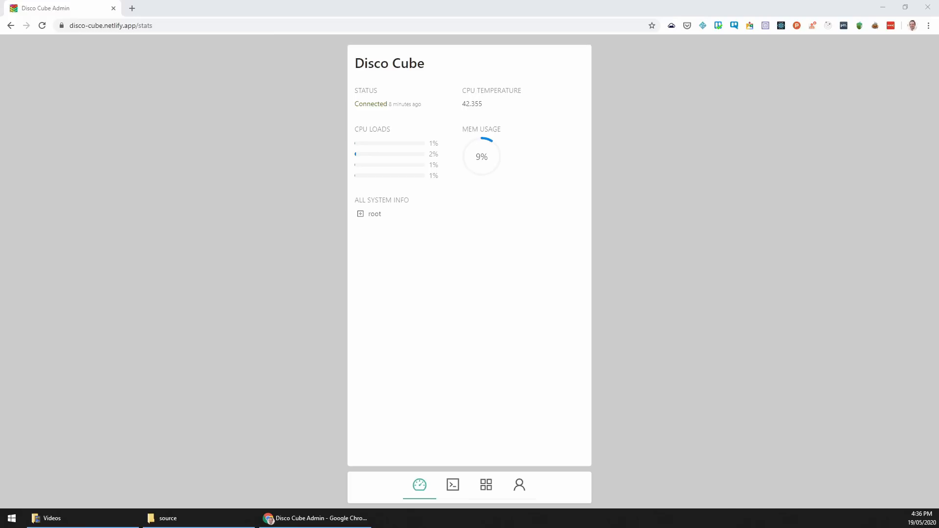
{"action": "mouse_move", "coordinate": [170, 482]}
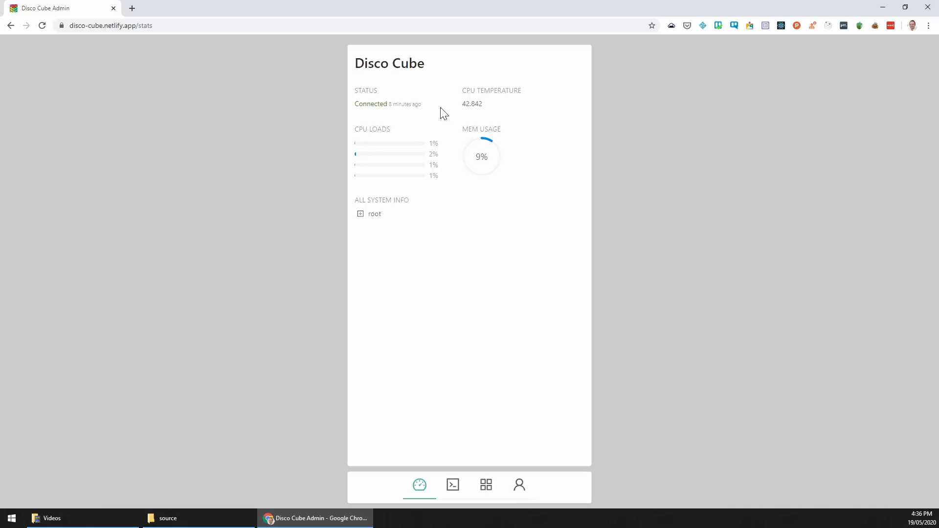
Step: Expand the root and bios sections of the All System Info tree
{"action": "double_click", "coordinate": [472, 103]}
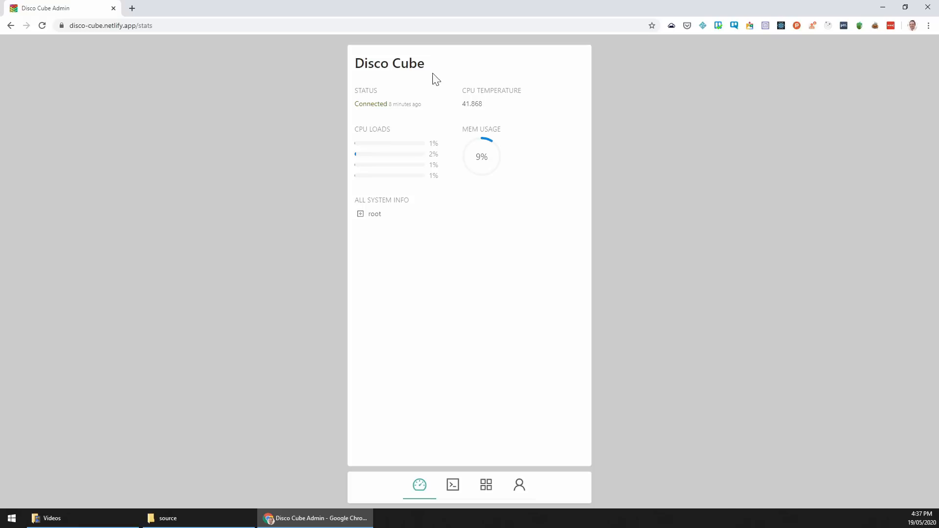
{"action": "left_click", "coordinate": [358, 213]}
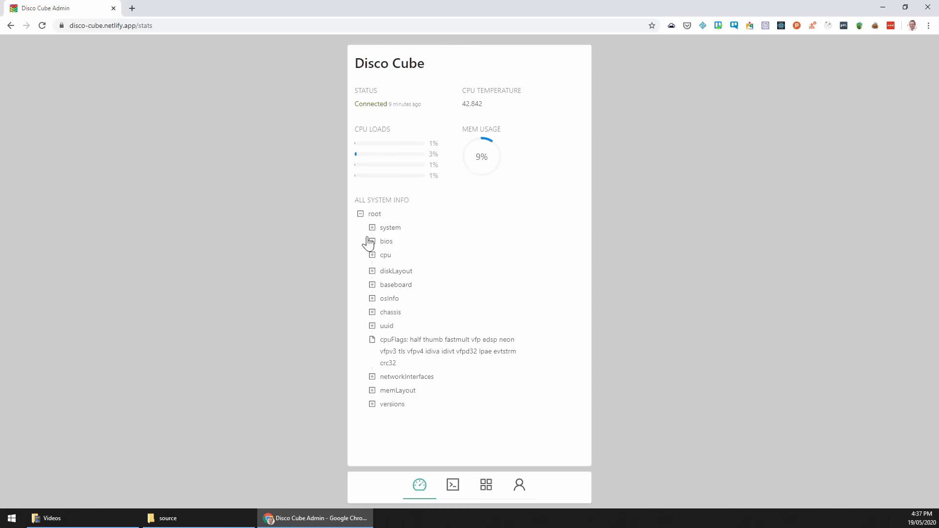
{"action": "left_click", "coordinate": [453, 484]}
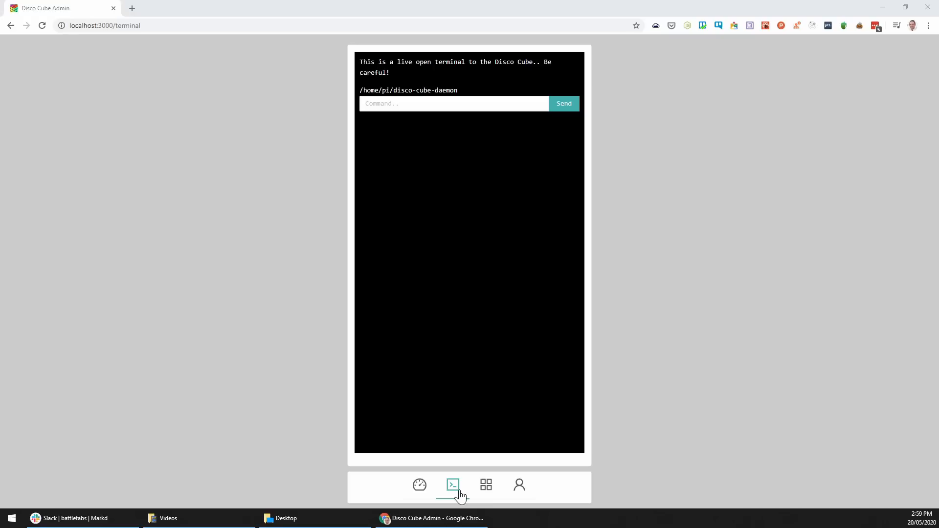
Step: Open the live terminal and run directory commands to reach disco-cube-daemon
{"action": "left_click", "coordinate": [454, 103]}
{"action": "type", "text": "cd disco-"}
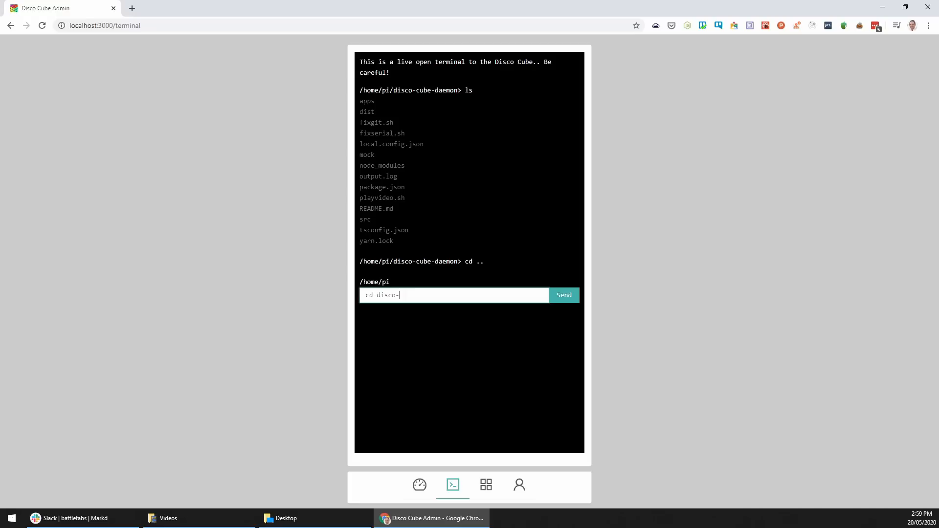
{"action": "key", "text": "Enter"}
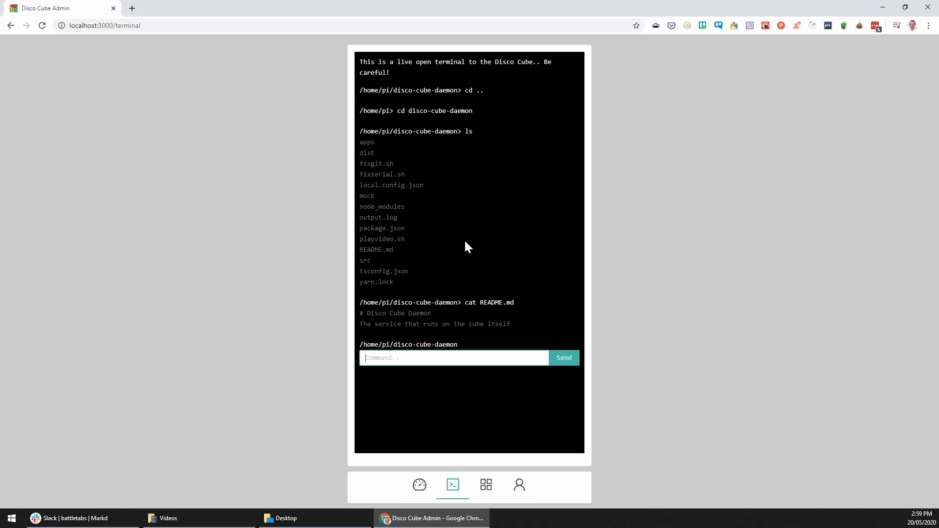
{"action": "left_click", "coordinate": [485, 485]}
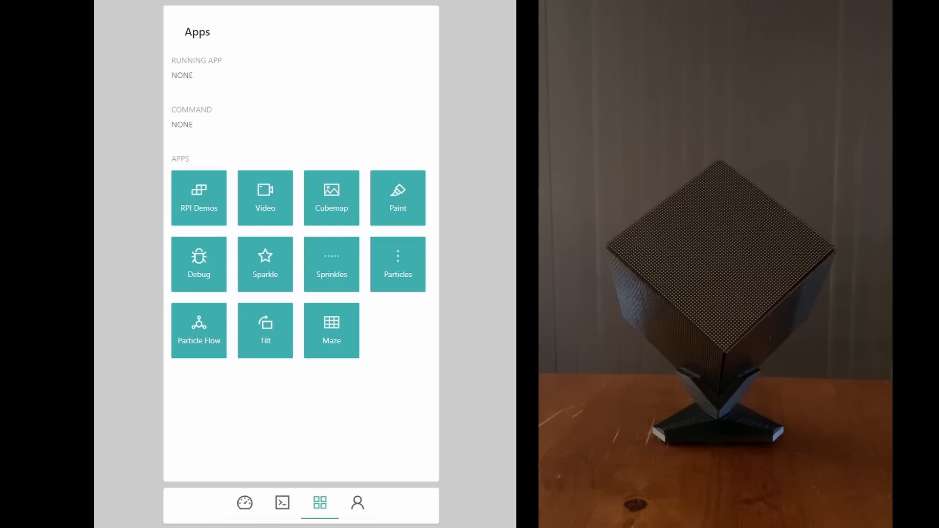
Step: Run the D4 pulsing color and D7 Game of Life RPI demos, stopping between them
{"action": "left_click", "coordinate": [198, 198]}
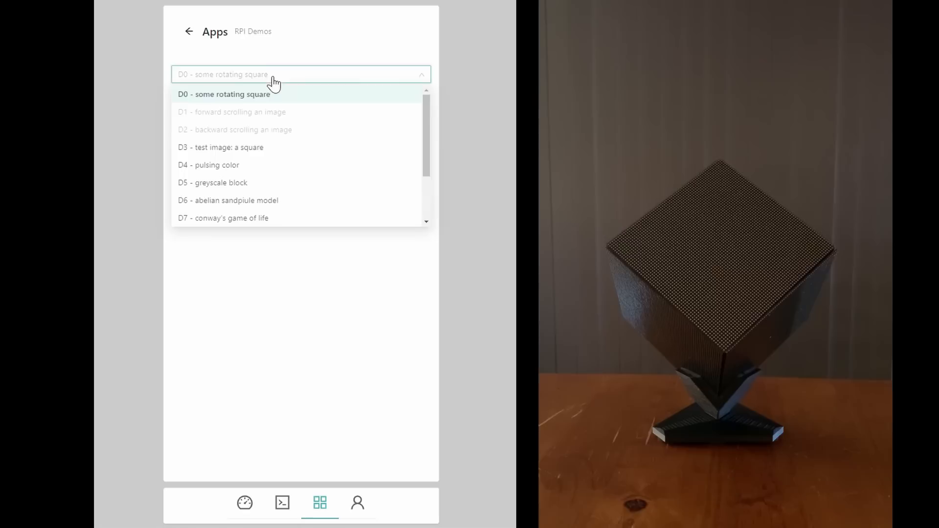
{"action": "scroll", "scroll_direction": "down", "scroll_amount": 3}
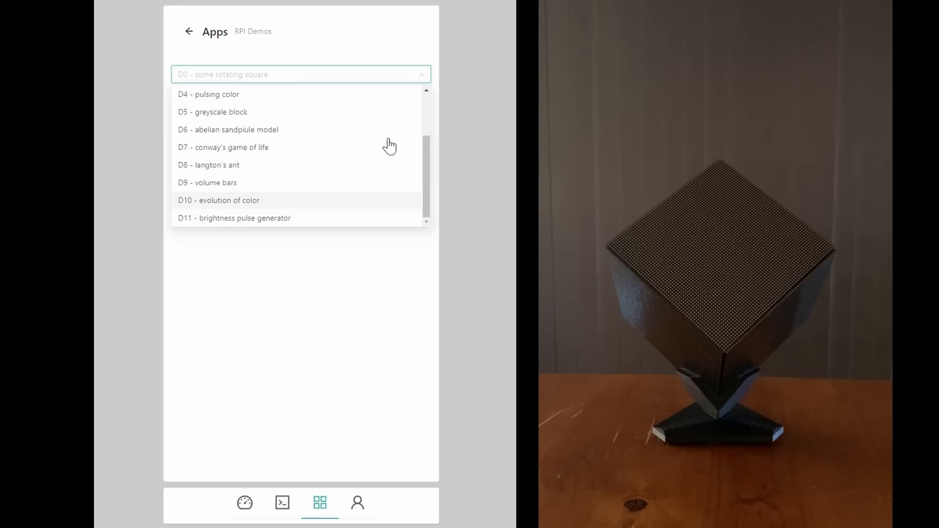
{"action": "left_click", "coordinate": [207, 94]}
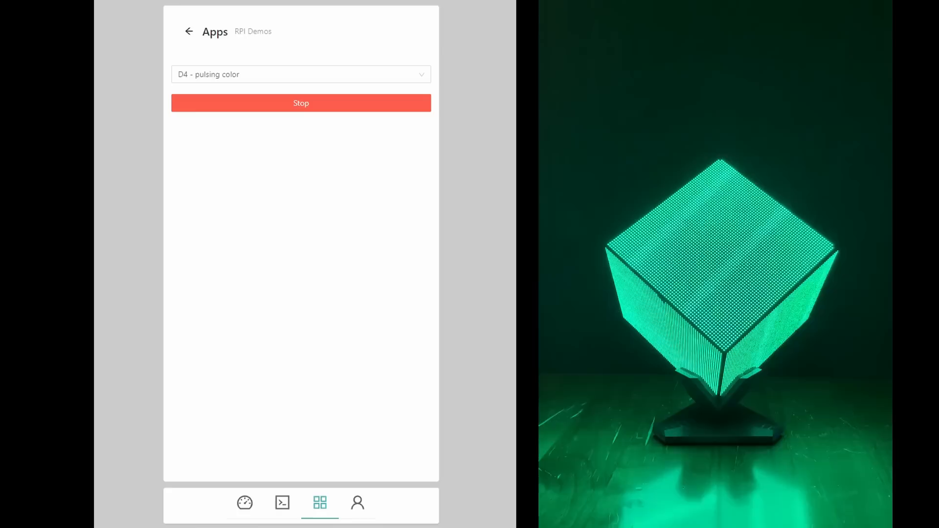
{"action": "left_click", "coordinate": [300, 74]}
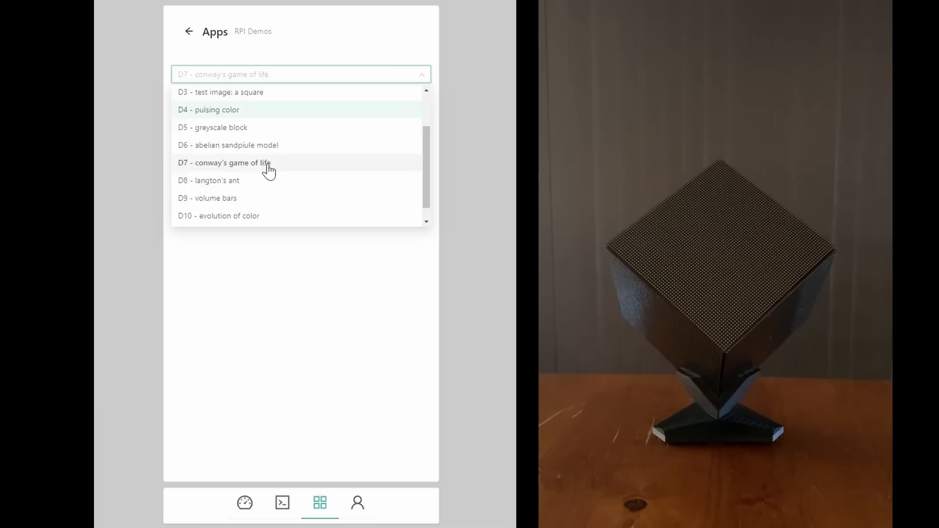
{"action": "left_click", "coordinate": [224, 162]}
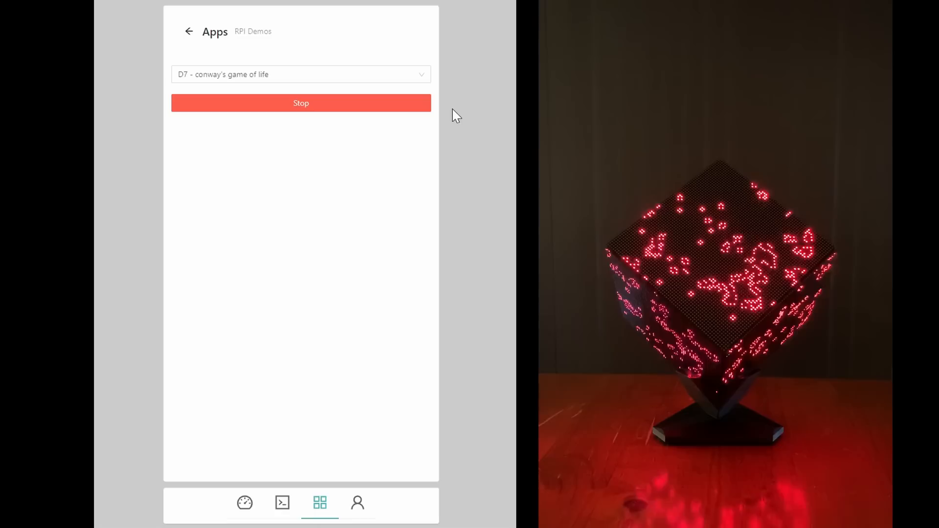
{"action": "mouse_move", "coordinate": [344, 111]}
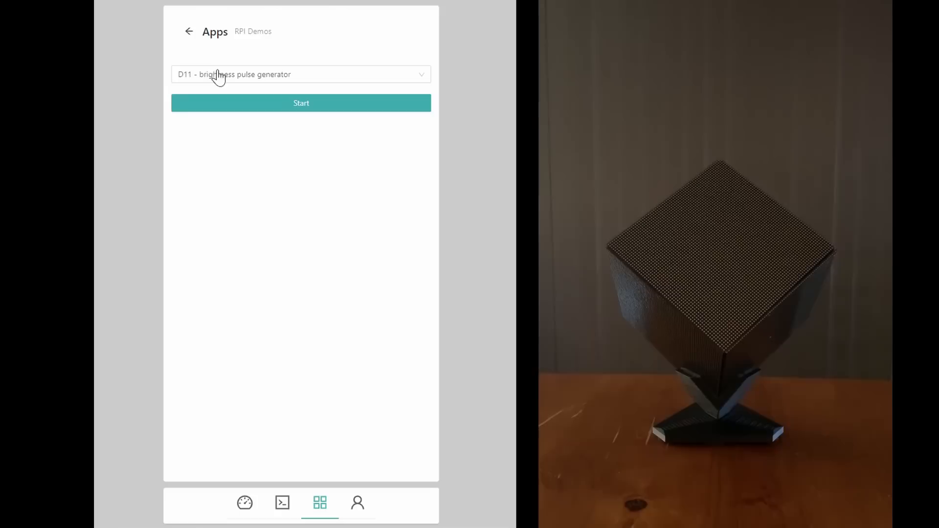
{"action": "left_click", "coordinate": [188, 31]}
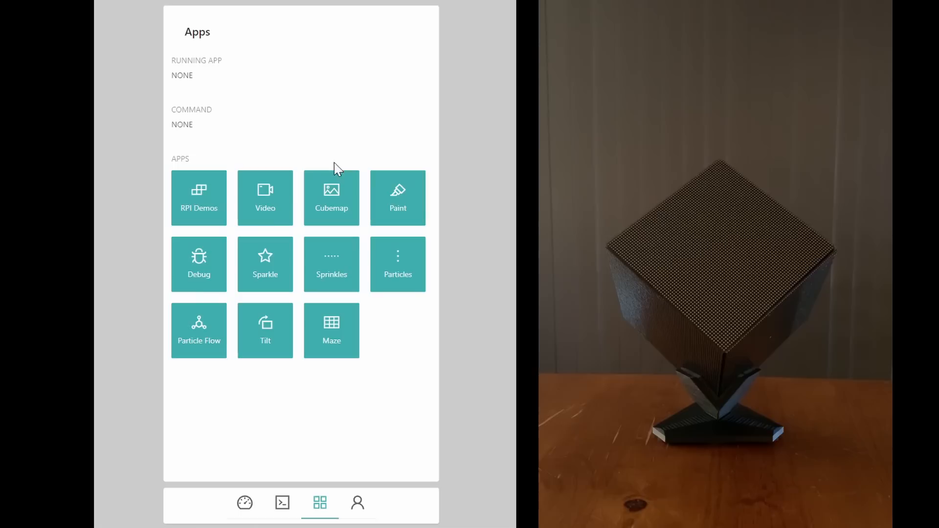
Step: Start the Debug app so the cube displays face numbers and orientation readings
{"action": "left_click", "coordinate": [199, 264]}
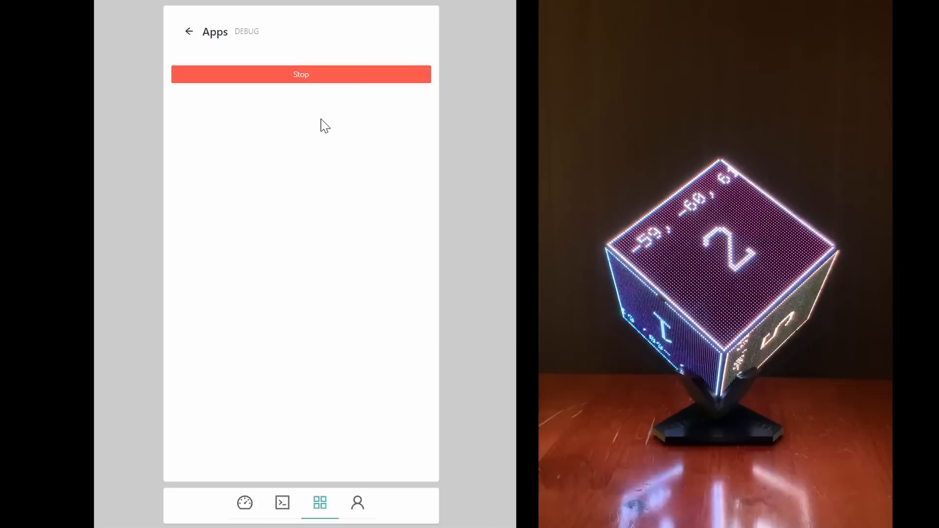
{"action": "left_click", "coordinate": [301, 73]}
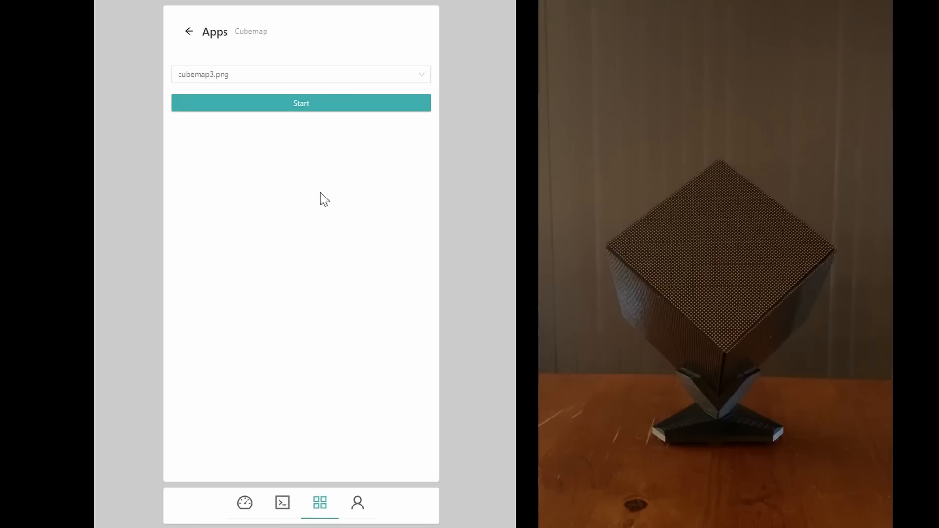
Step: Show cubemap images on the cube, stop the Cubemap app, and return to Apps
{"action": "left_click", "coordinate": [301, 103]}
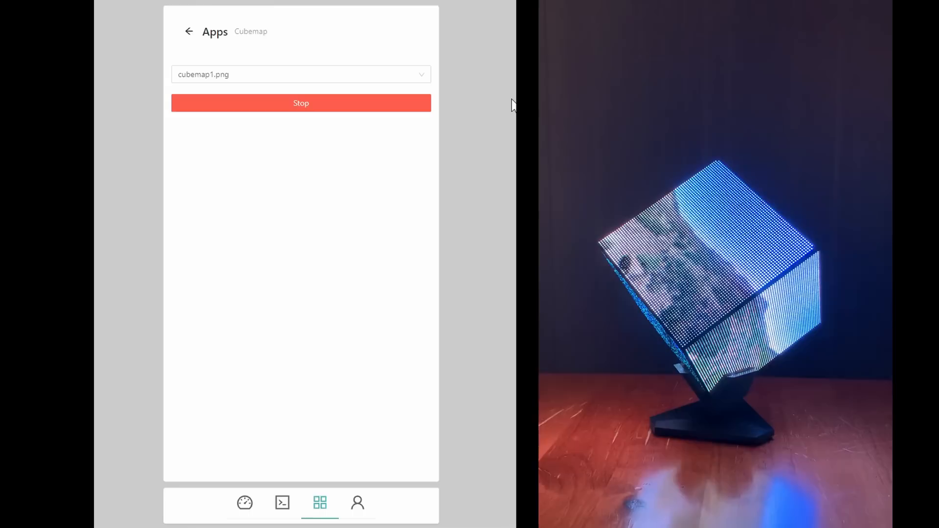
{"action": "left_click", "coordinate": [301, 74]}
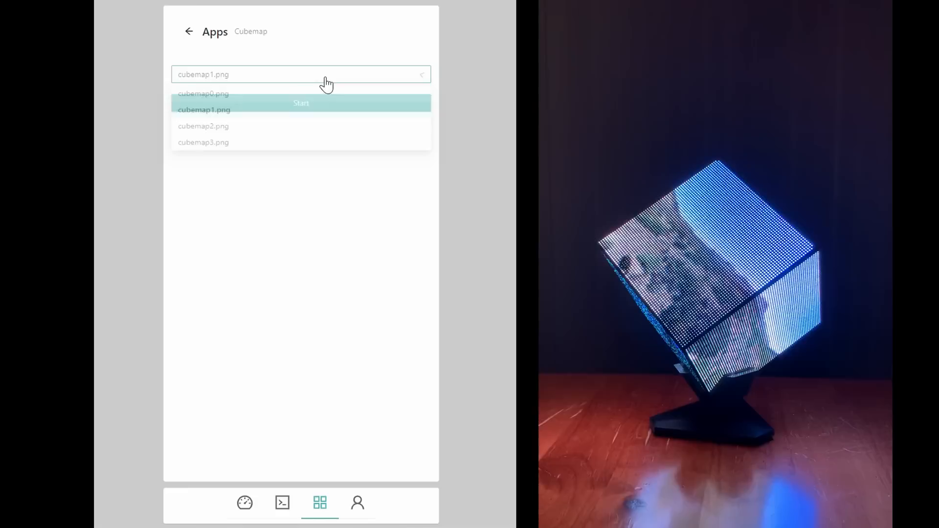
{"action": "left_click", "coordinate": [203, 126]}
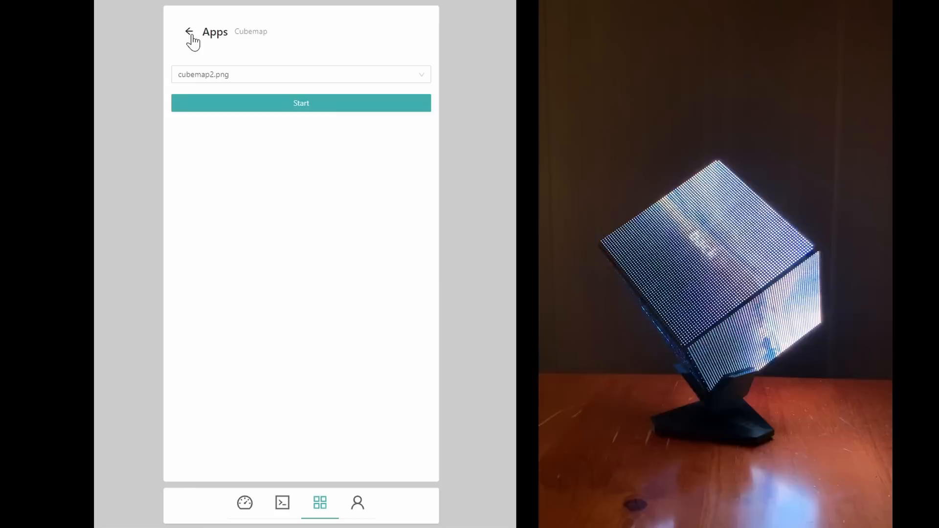
{"action": "left_click", "coordinate": [189, 32]}
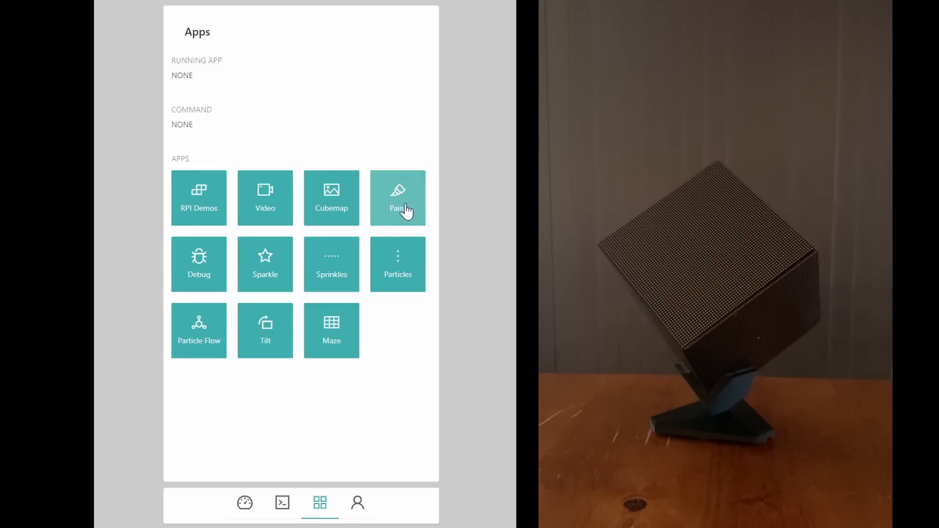
Step: Open Paint and draw a red smiley and yellow zigzag on face 0
{"action": "left_click", "coordinate": [397, 198]}
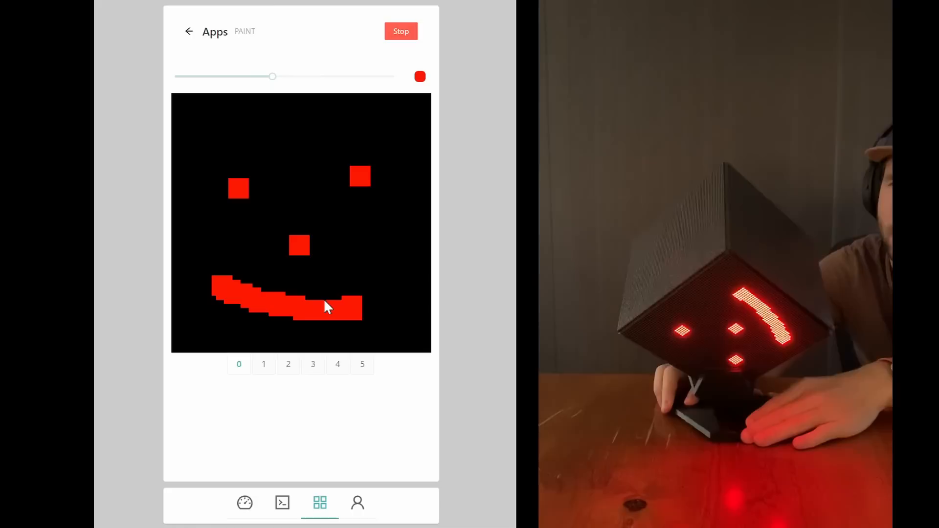
{"action": "left_click", "coordinate": [421, 77]}
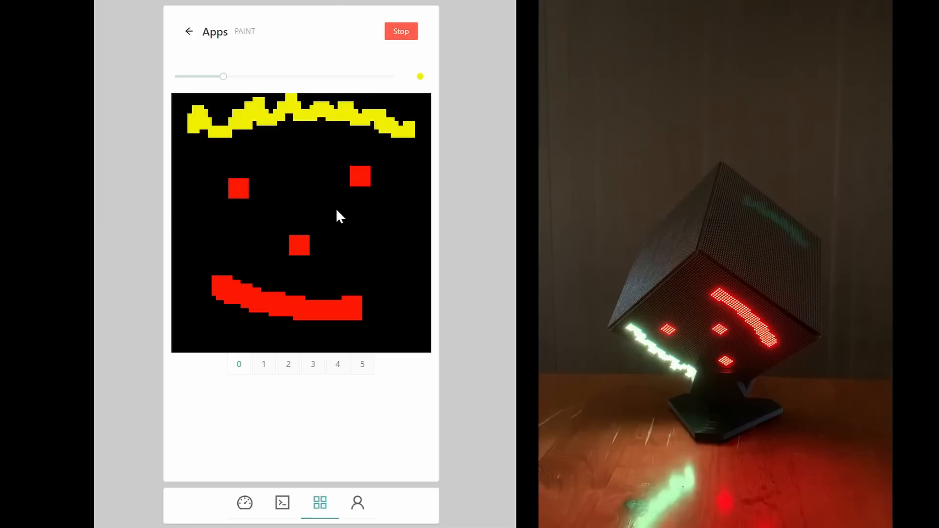
{"action": "left_click", "coordinate": [288, 365]}
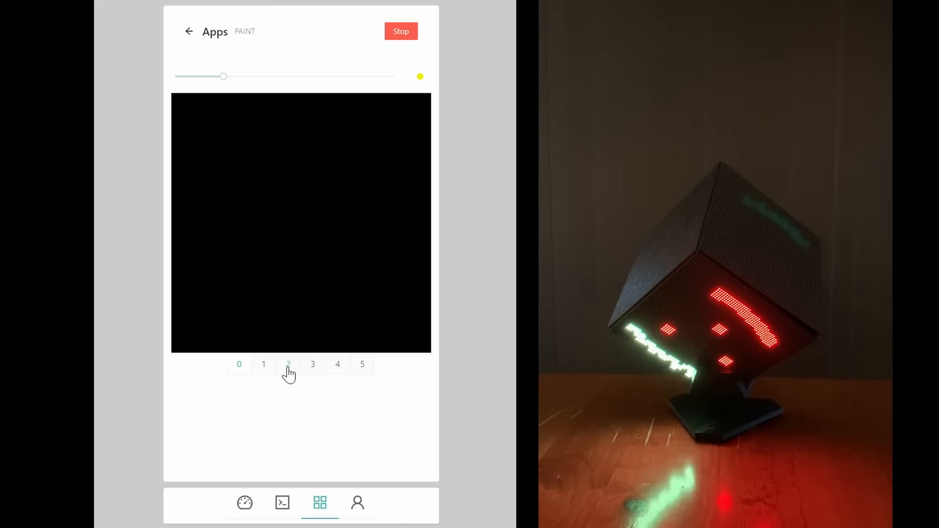
Step: Paint a yellow sad face on face 1, then stop the Paint app
{"action": "left_click", "coordinate": [263, 364]}
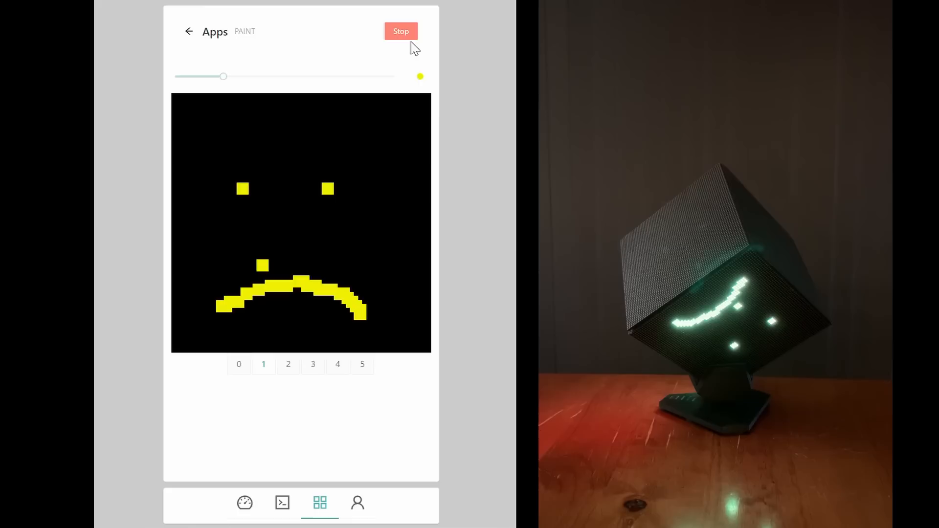
{"action": "left_click", "coordinate": [400, 30]}
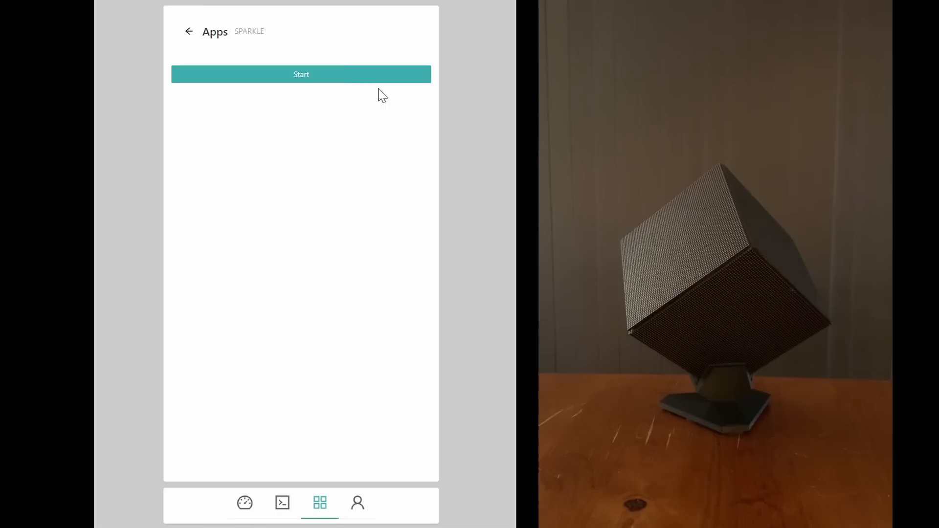
Step: Start the Sprinkles effect of colorful specks on the cube, then stop it
{"action": "left_click", "coordinate": [301, 74]}
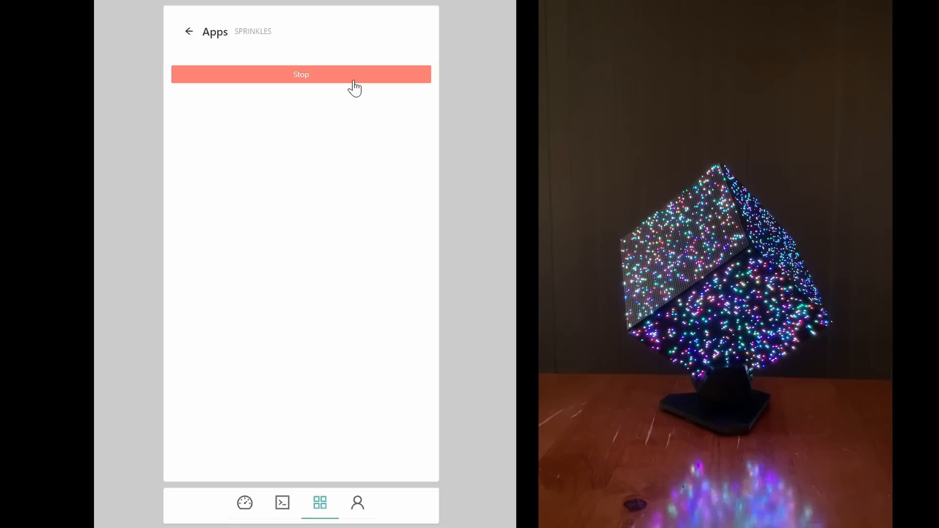
{"action": "left_click", "coordinate": [302, 74]}
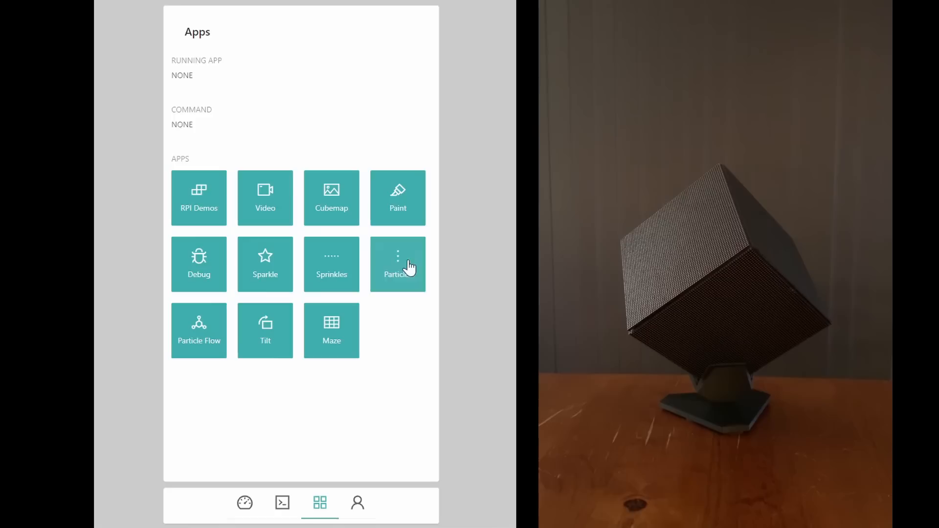
Step: Open Maze to light the cube with a green maze, then stop it
{"action": "left_click", "coordinate": [331, 330]}
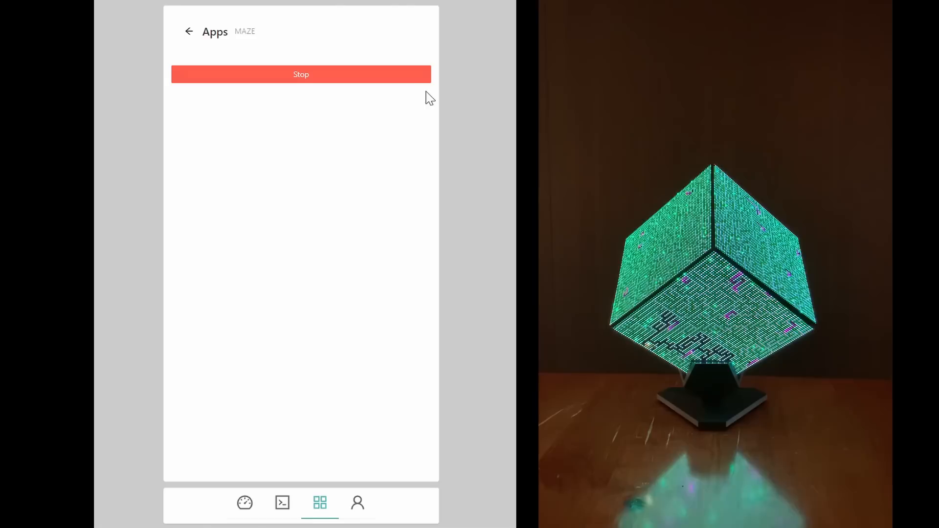
{"action": "left_click", "coordinate": [301, 74]}
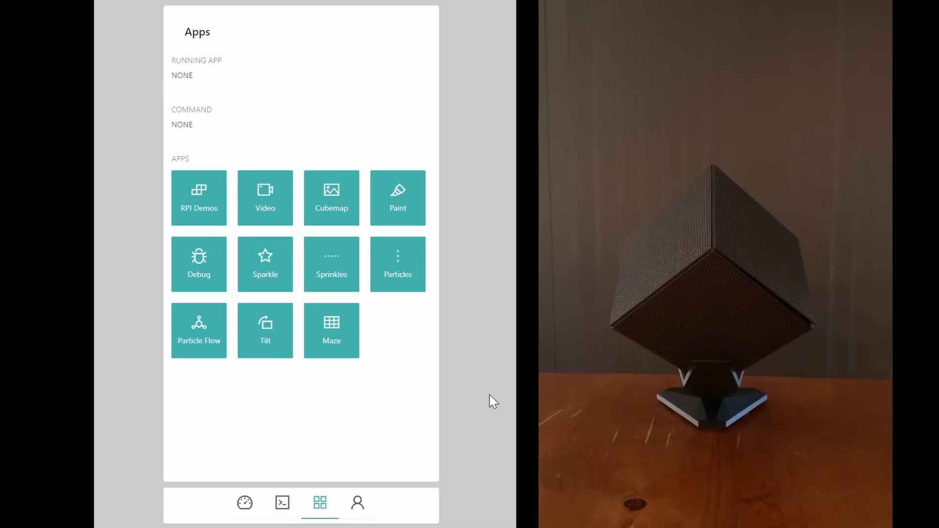
Step: Open Tilt so the cube glows magenta, then stop the effect
{"action": "left_click", "coordinate": [265, 330]}
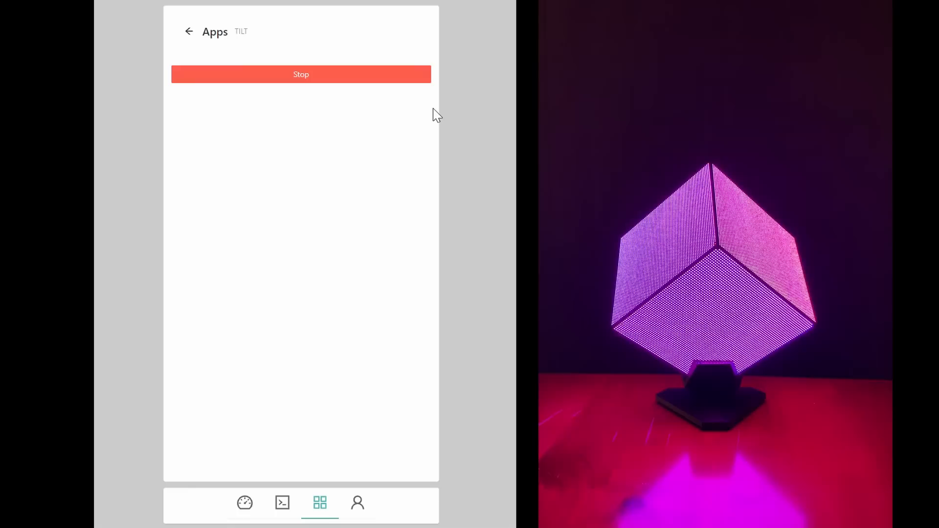
{"action": "left_click", "coordinate": [301, 75]}
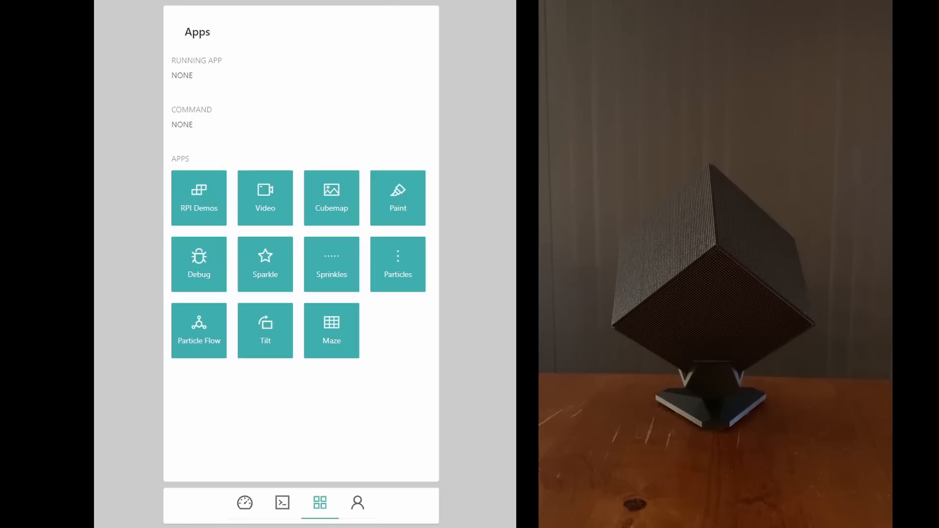
Step: Open Particles, run colored specks along the cube's edges, then stop it
{"action": "left_click", "coordinate": [398, 264]}
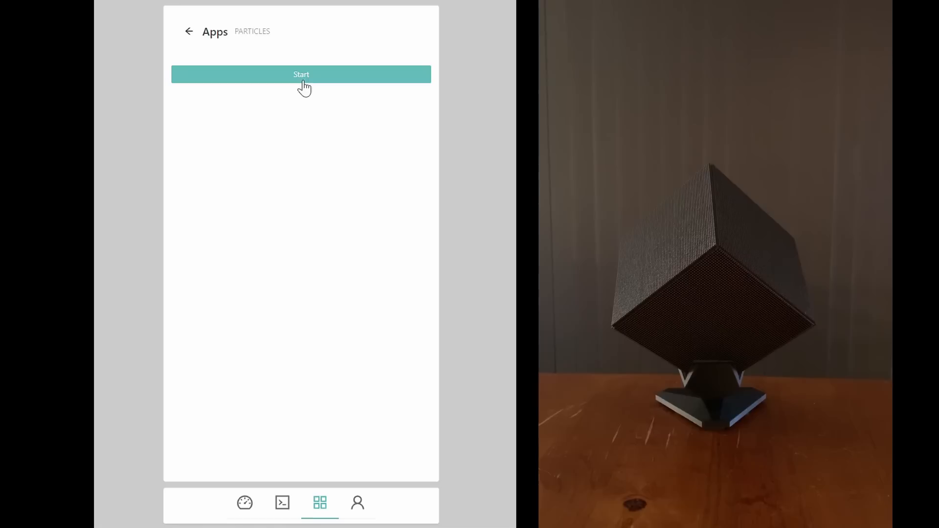
{"action": "left_click", "coordinate": [301, 75]}
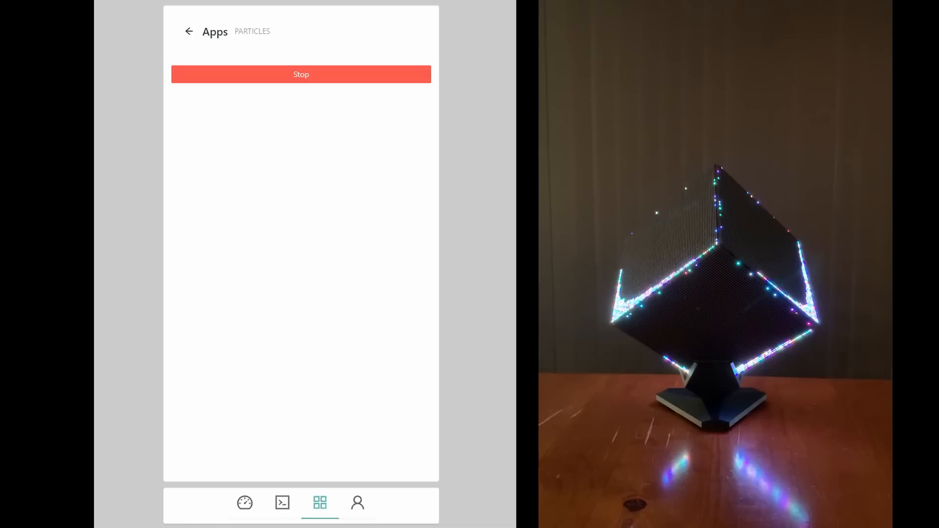
{"action": "left_click", "coordinate": [301, 74]}
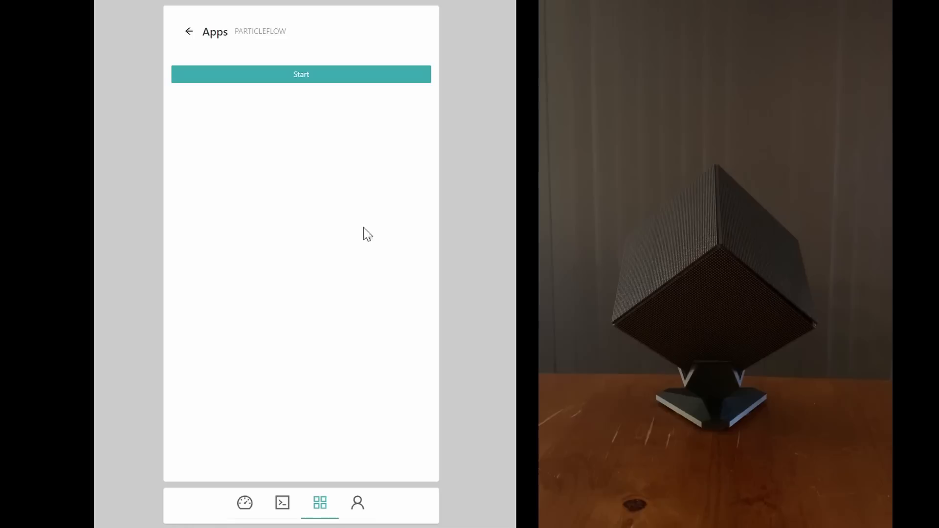
Step: Start Particle Flow, let specks pool as the cube tilts, then stop it
{"action": "left_click", "coordinate": [301, 75]}
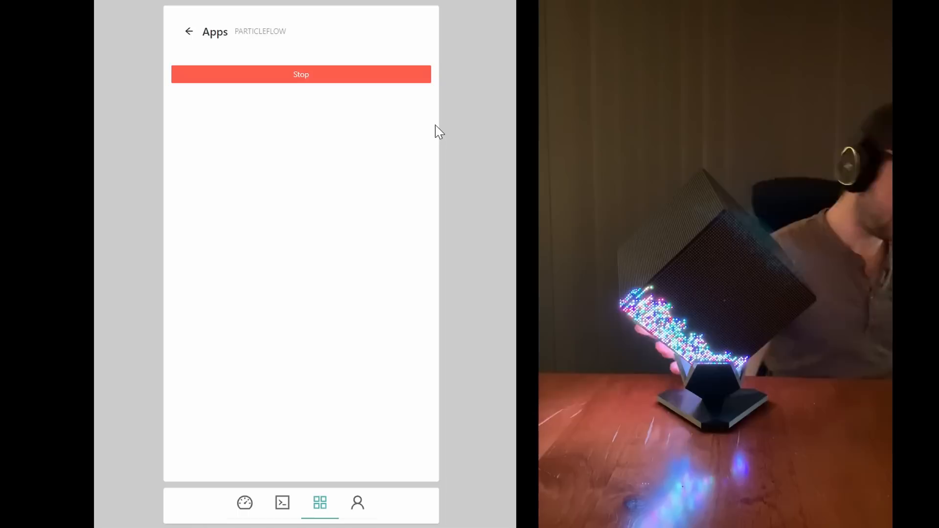
{"action": "left_click", "coordinate": [301, 74]}
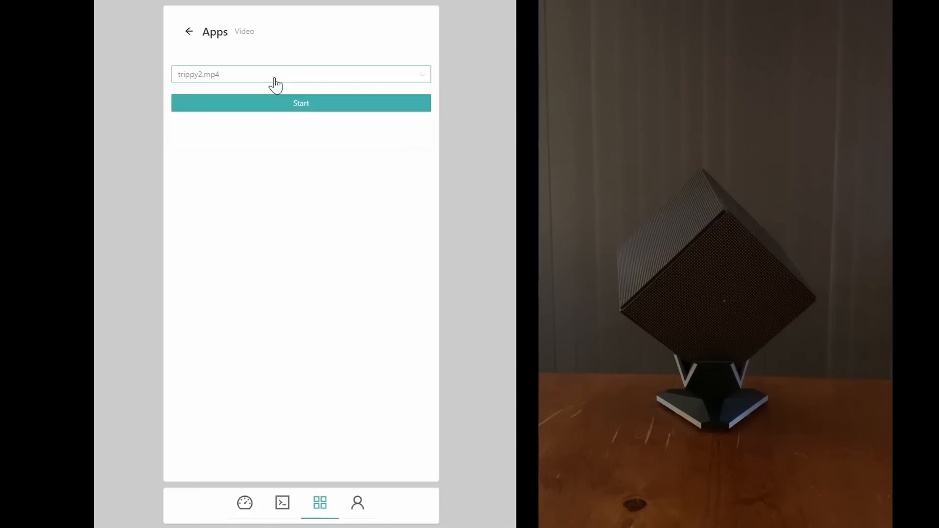
Step: Play rotto.mp4 on the cube from the video list, then stop playback
{"action": "left_click", "coordinate": [301, 103]}
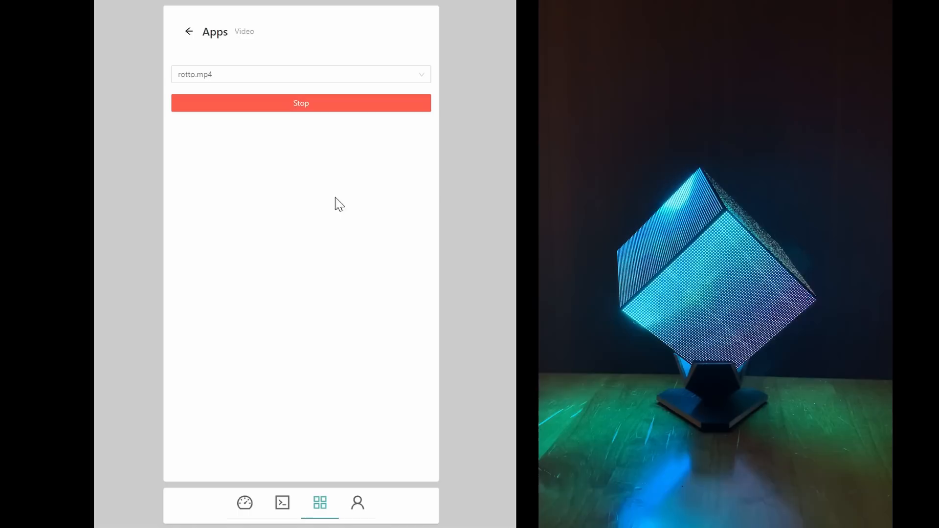
{"action": "left_click", "coordinate": [302, 103]}
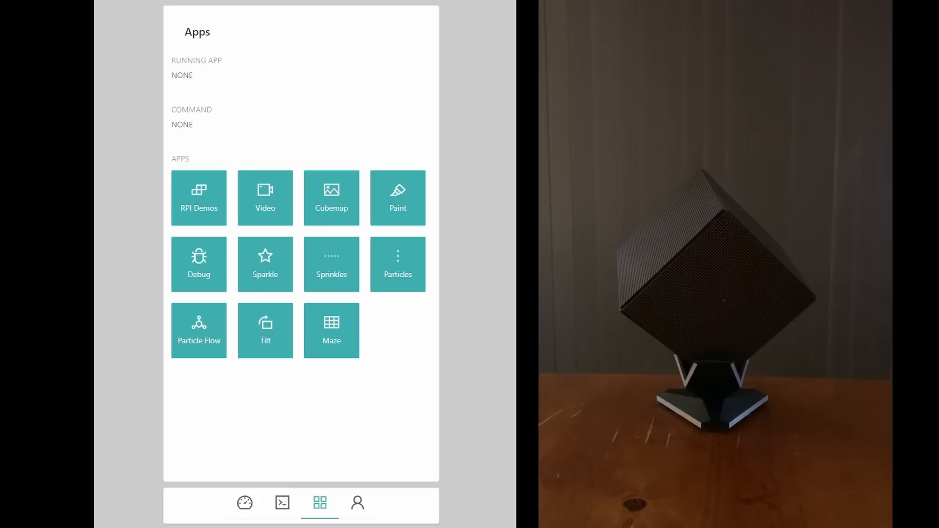